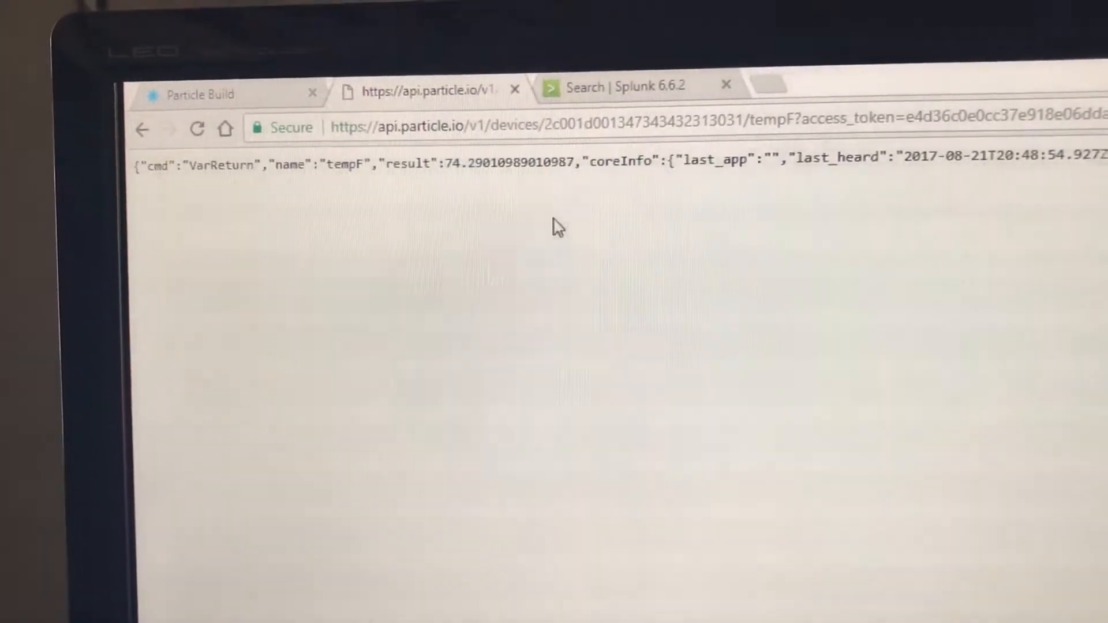
Check the tempF reading (~74.29) in Chrome, then switch to the Splunk IOT Temp Reader dashboard.
left_click(614, 86)
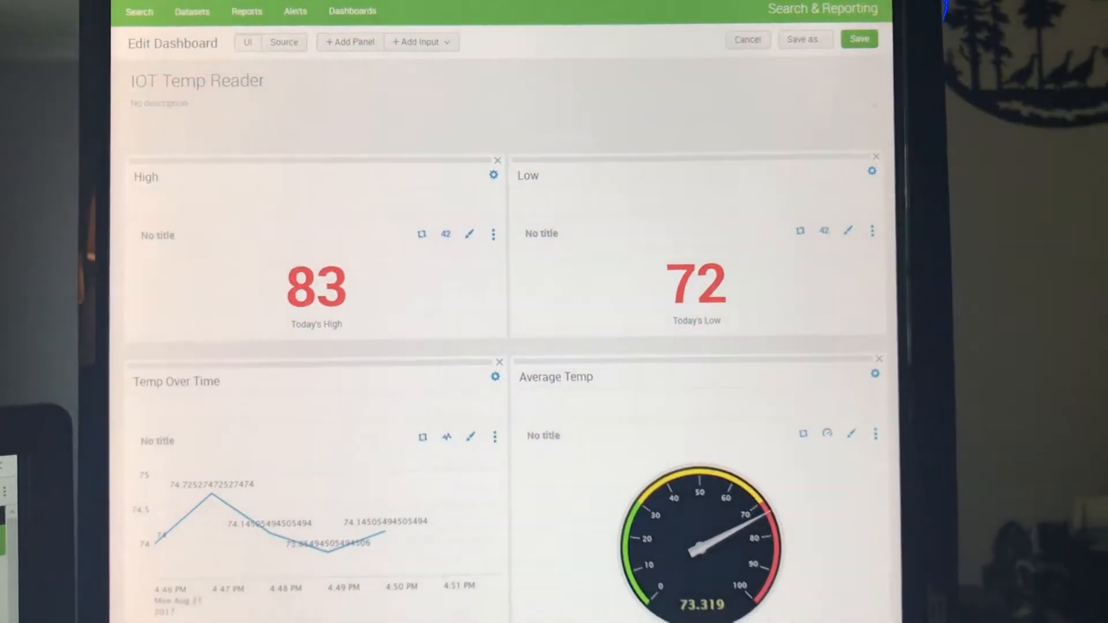
scroll("down", 3)
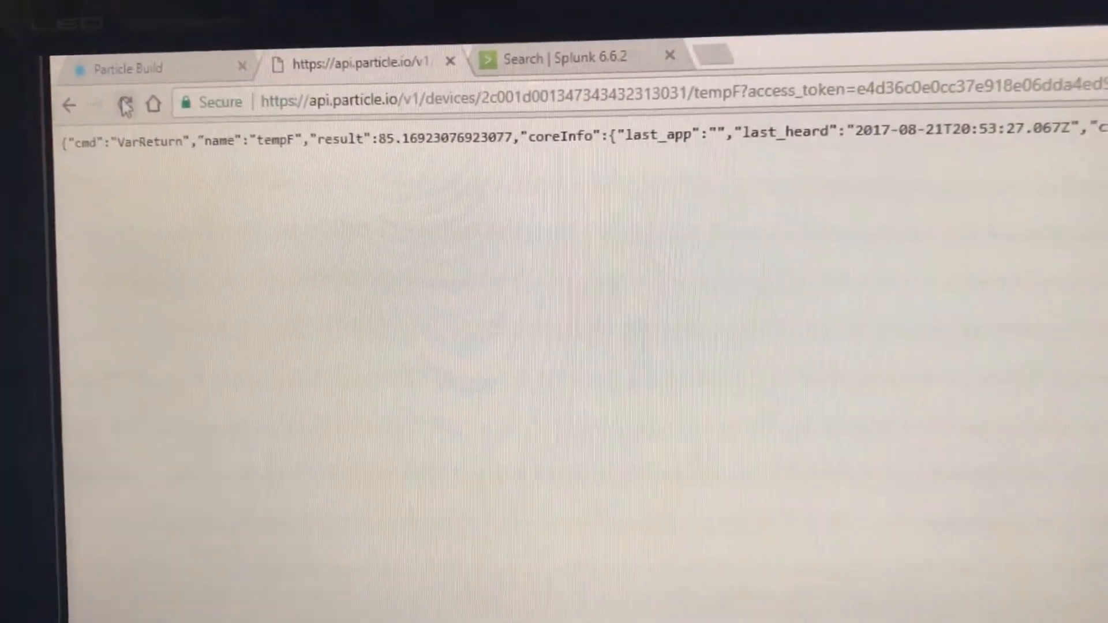
Reload tempF (~85.17) and scroll the dashboard to the Temp Over Time chart climbing past 86.
left_click(558, 58)
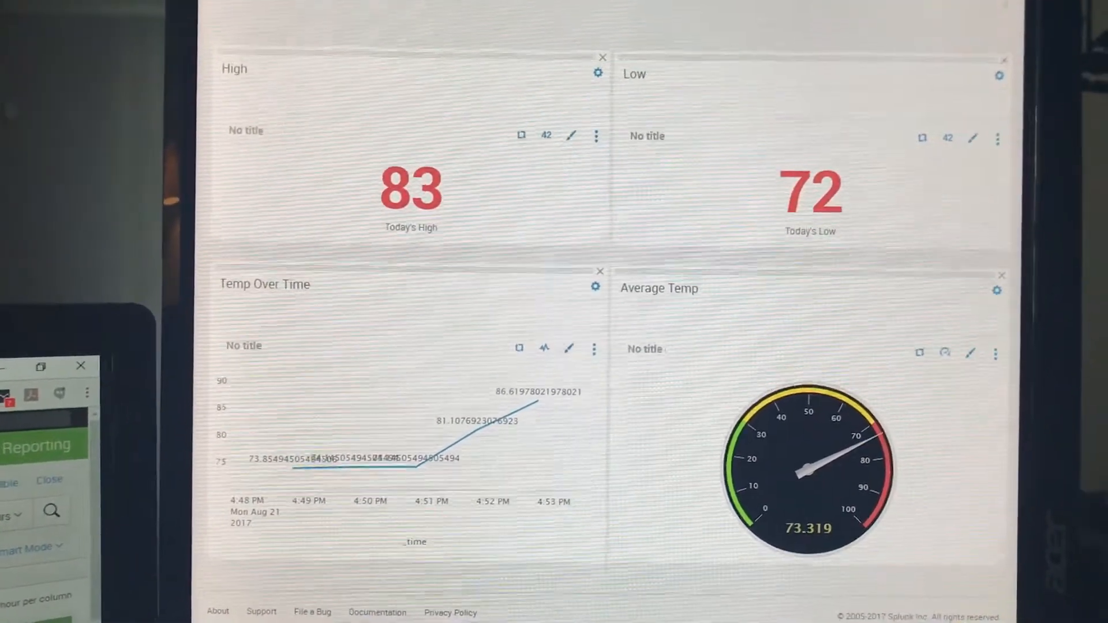
scroll("down", 3)
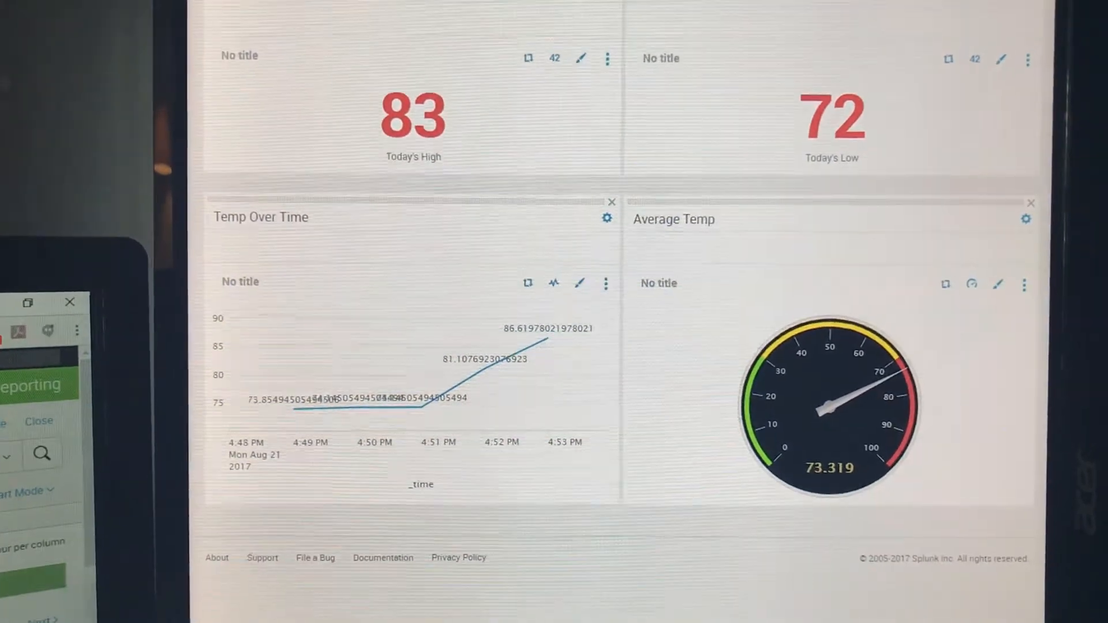